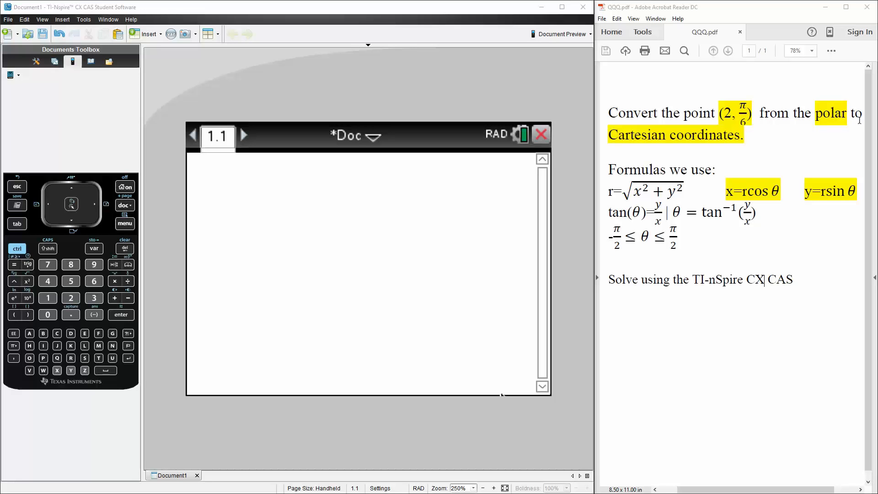
mouse_move(722, 147)
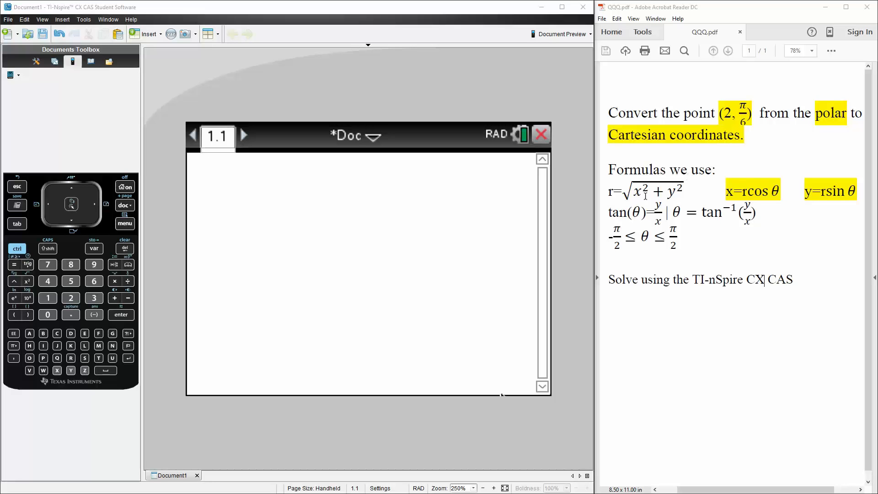
mouse_move(771, 255)
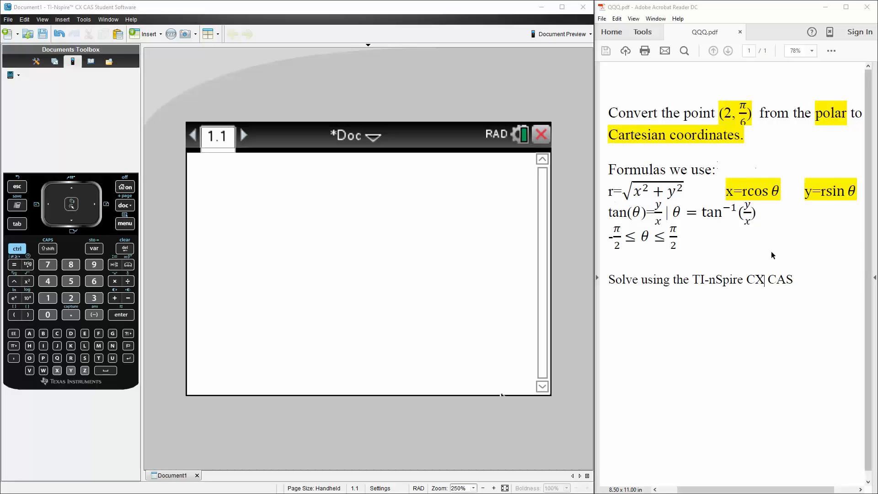
mouse_move(866, 225)
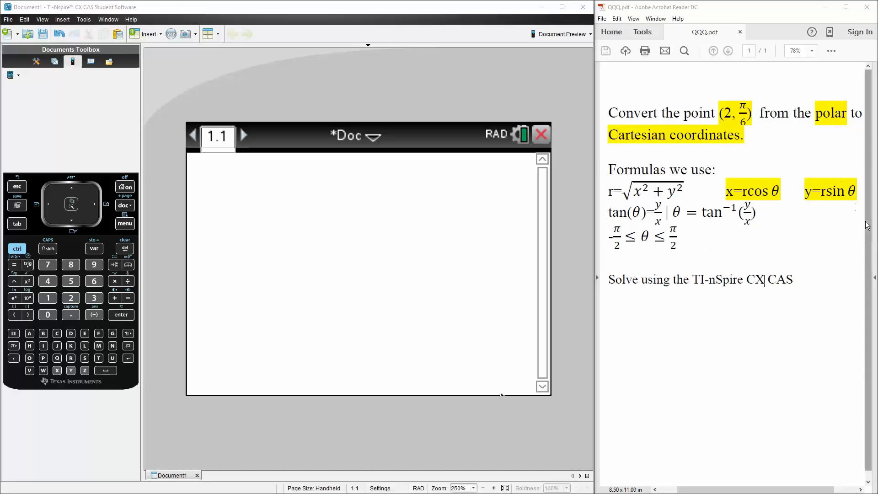
mouse_move(783, 178)
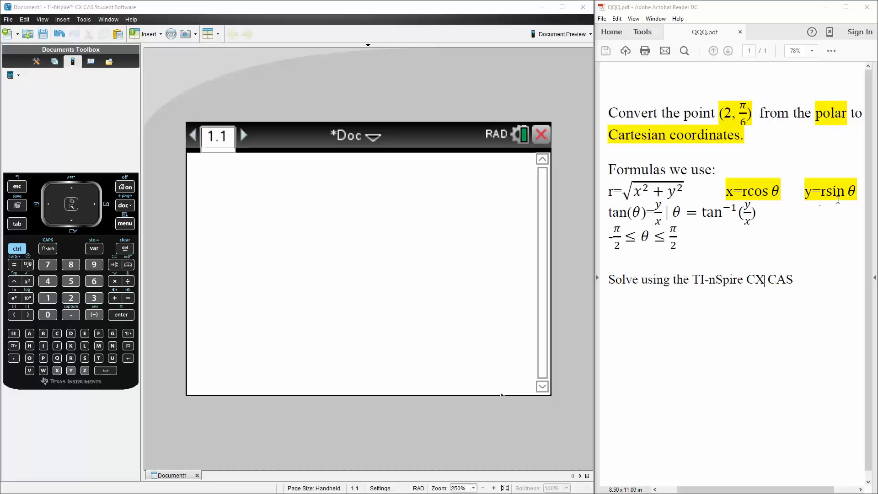
Begin a bracketed vector entry whose first component is r·cos(θ).
left_click(333, 210)
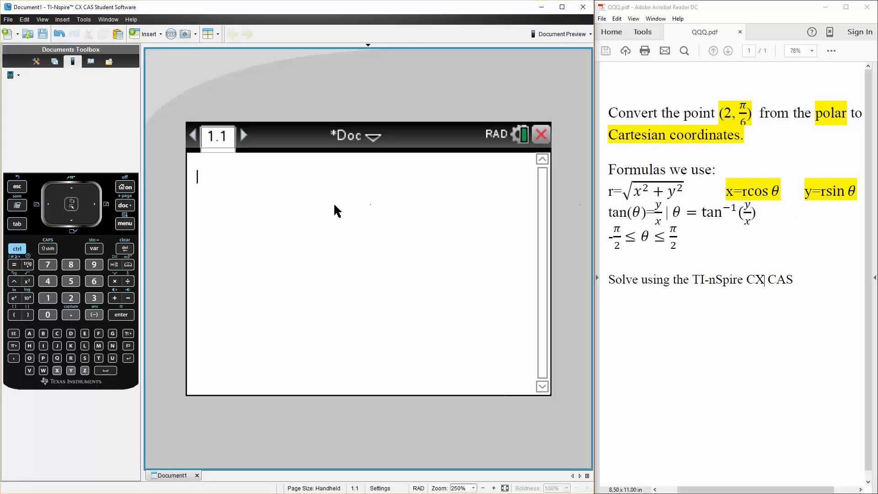
mouse_move(193, 246)
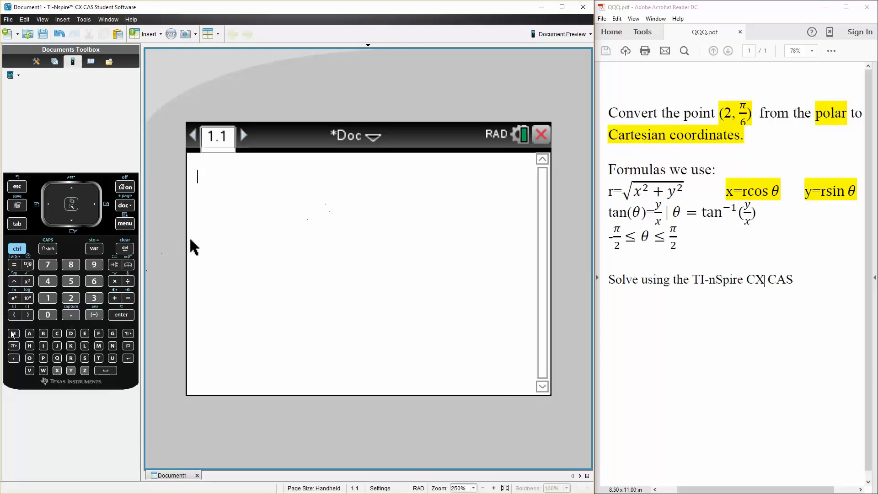
left_click(17, 249)
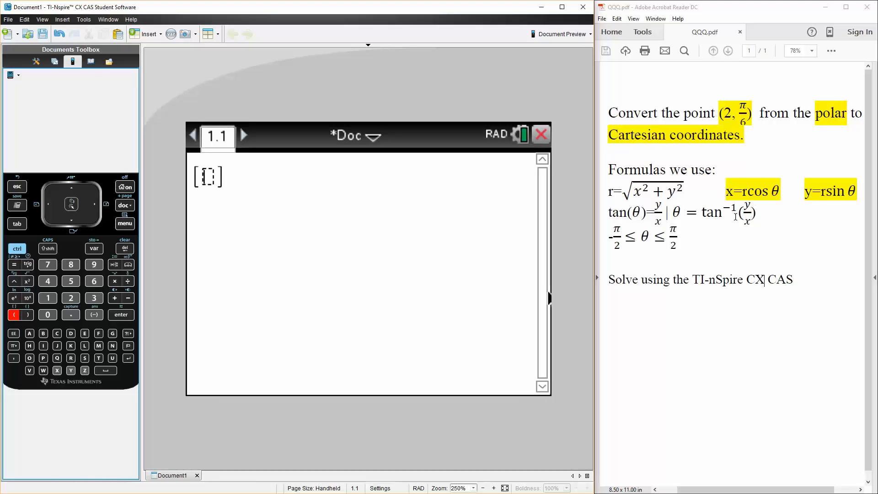
left_click(115, 281)
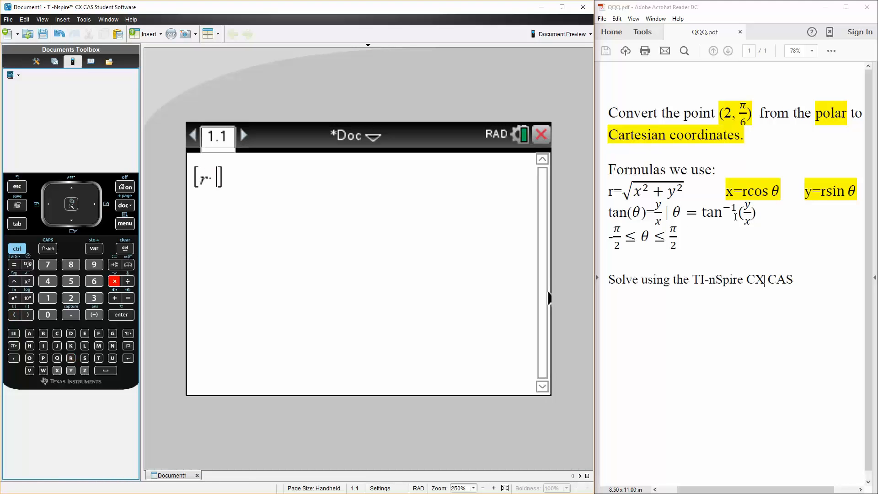
left_click(26, 264)
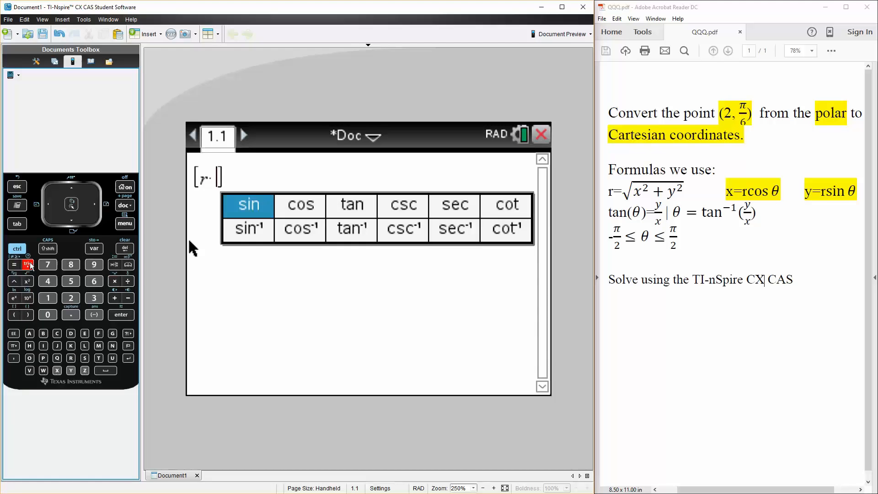
left_click(300, 205)
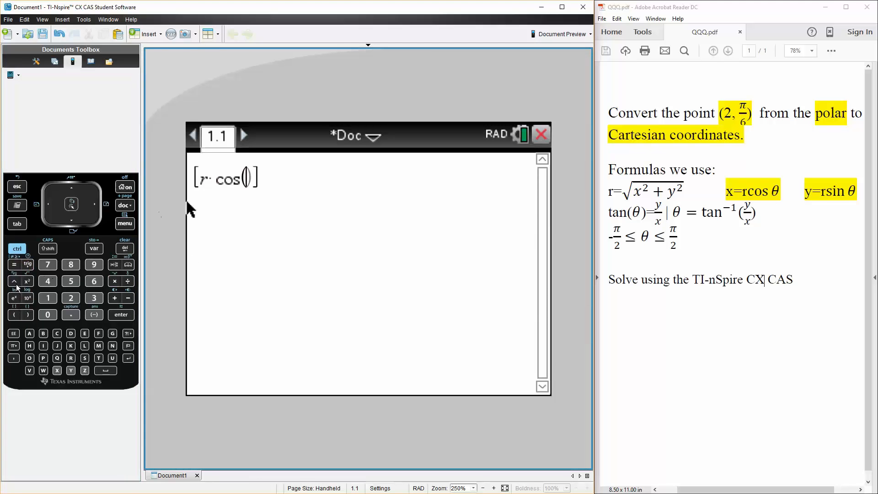
left_click(13, 346)
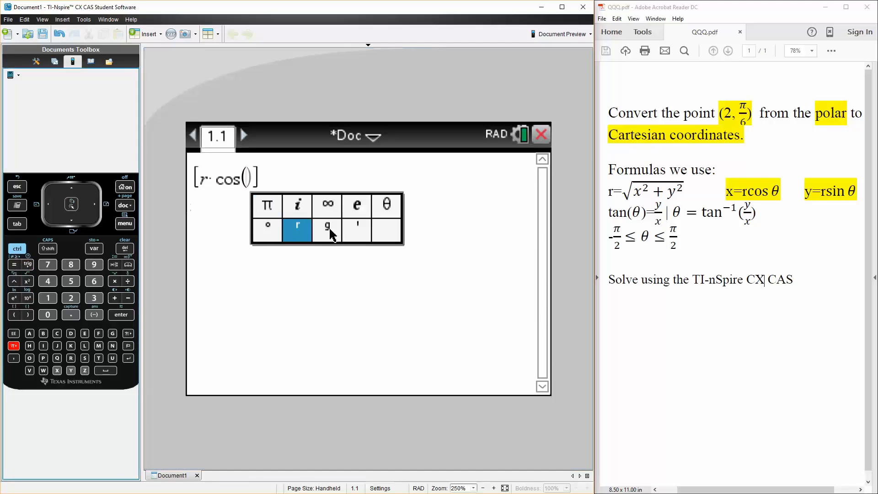
left_click(386, 203)
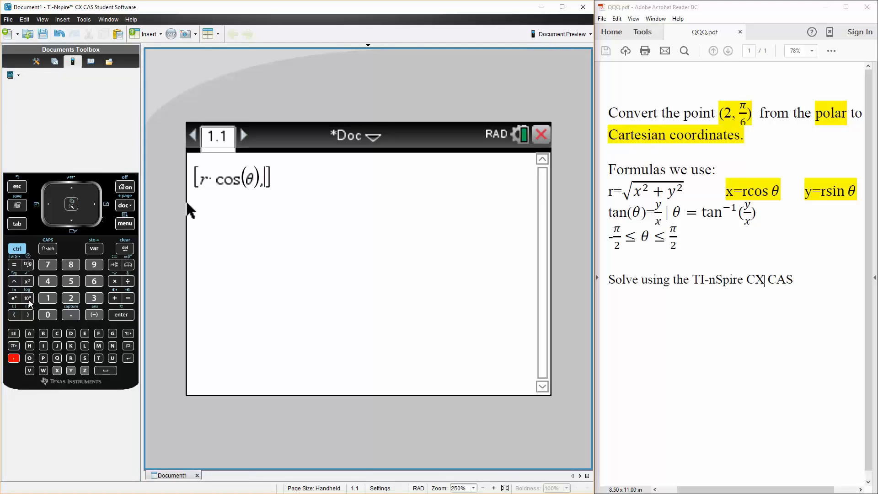
Enter r·sin(θ) as the second component, completing [r·cos(θ), r·sin(θ)].
left_click(71, 358)
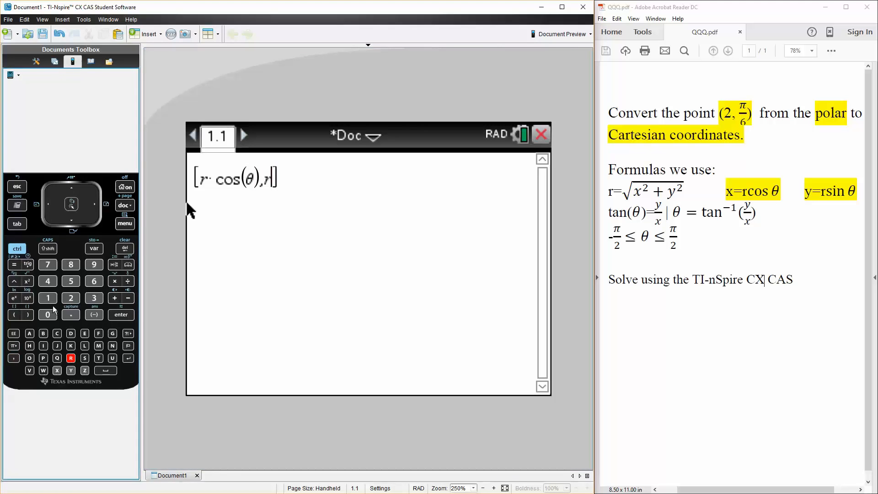
left_click(27, 264)
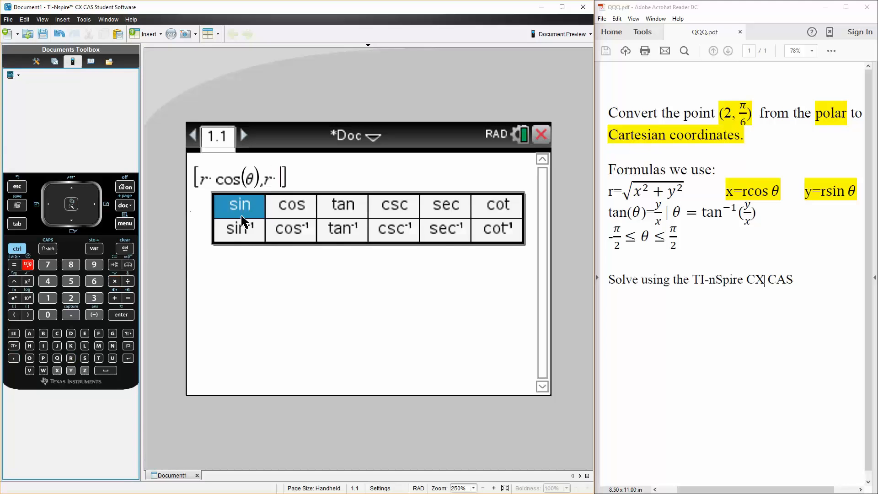
left_click(239, 204)
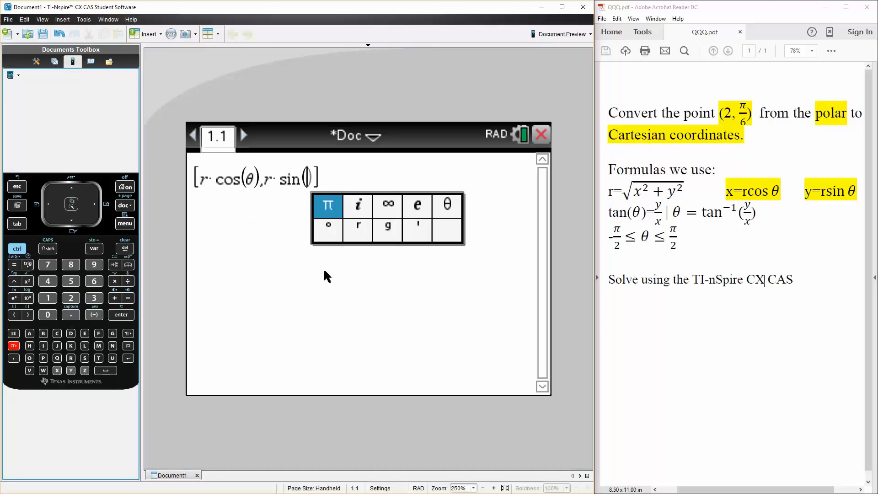
left_click(446, 203)
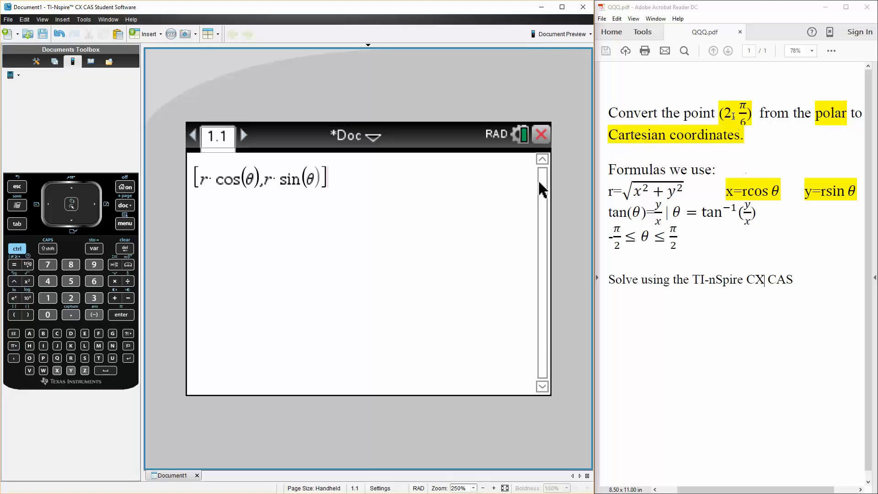
mouse_move(199, 242)
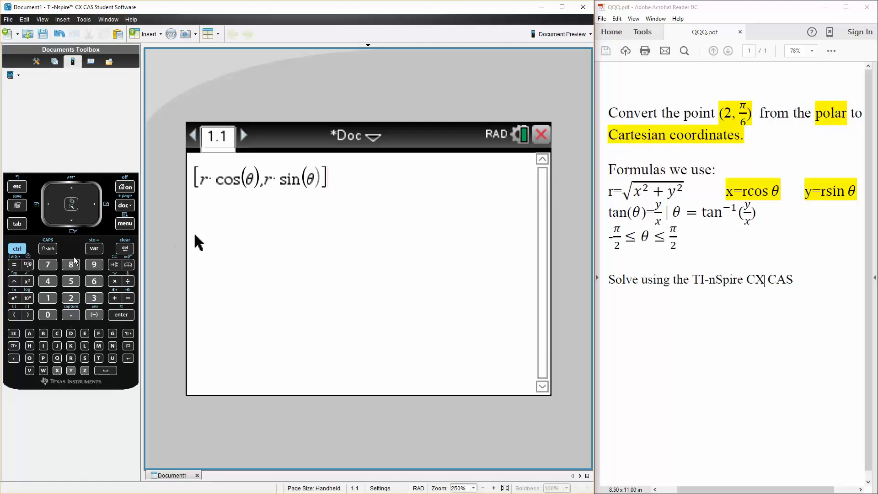
left_click(16, 248)
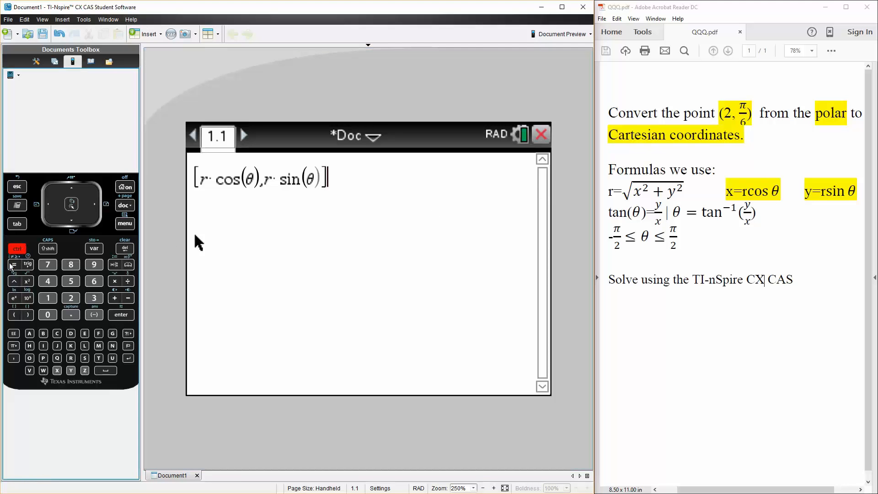
Add the condition | r=2 and θ=π/6 and evaluate, giving [√3 1].
left_click(13, 264)
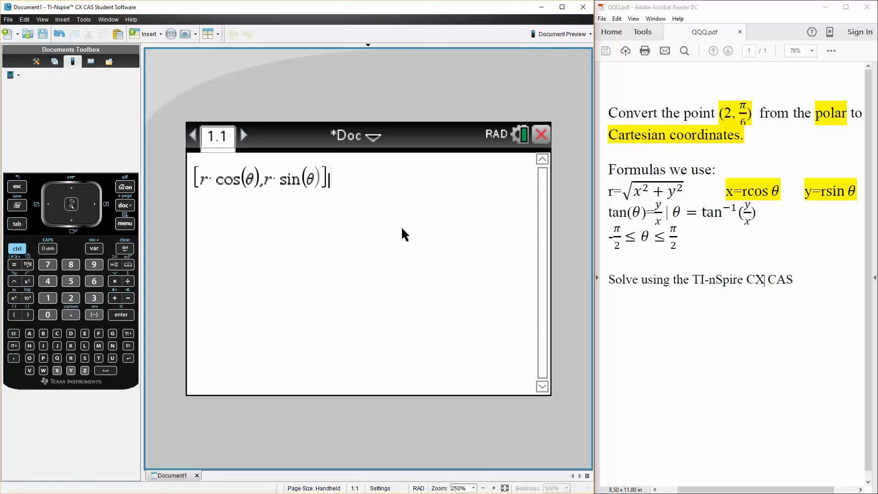
type("r=")
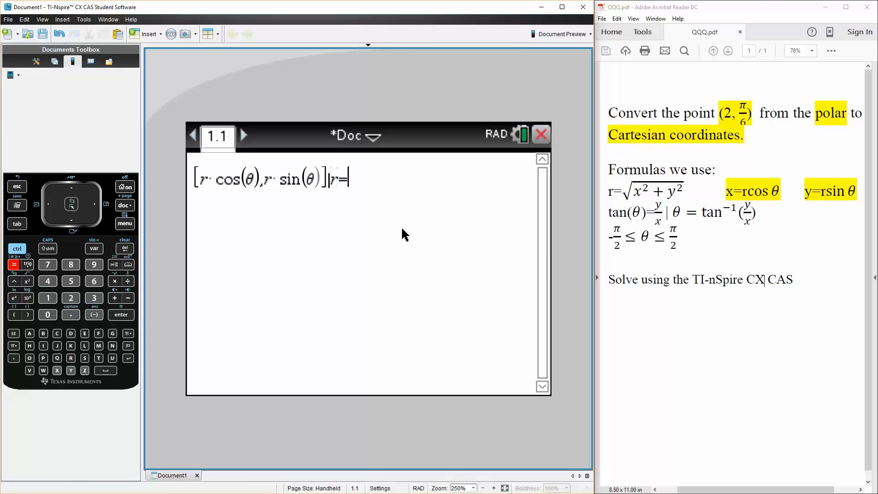
type("2 and θ")
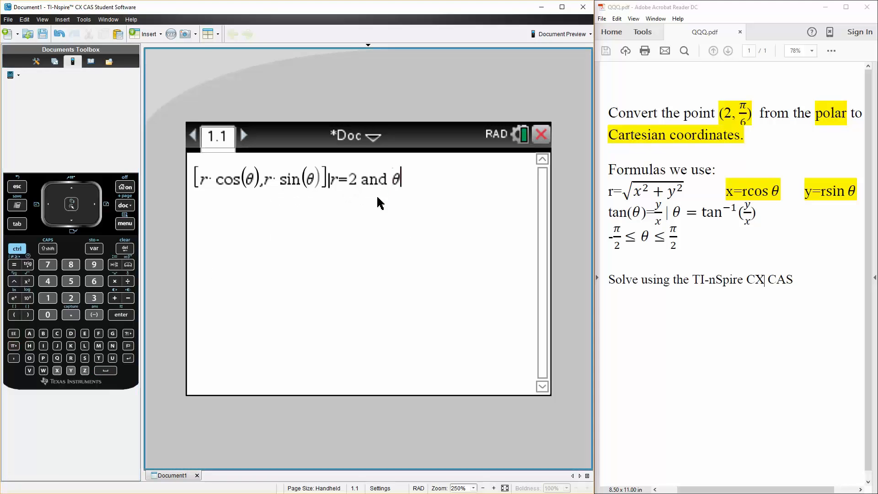
type("=")
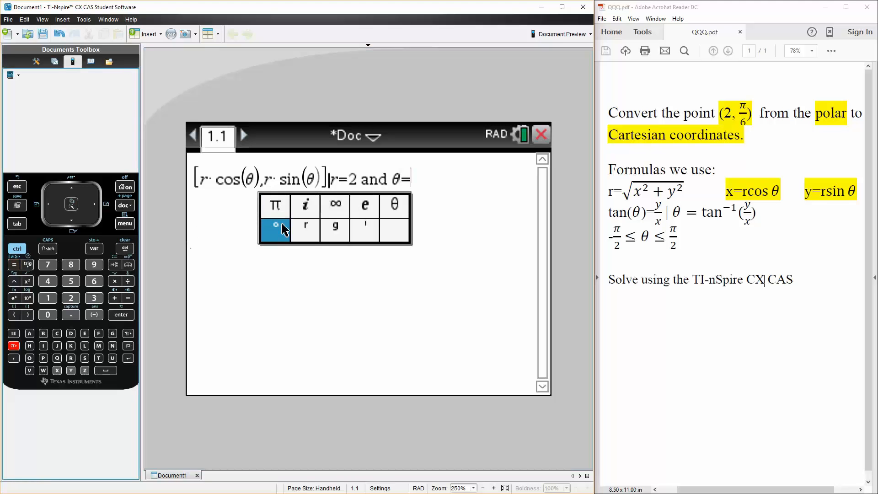
left_click(275, 204)
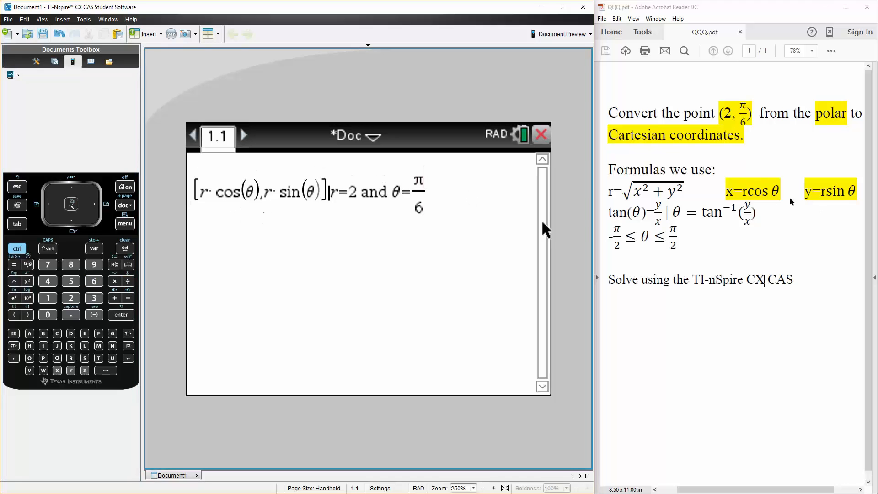
mouse_move(490, 227)
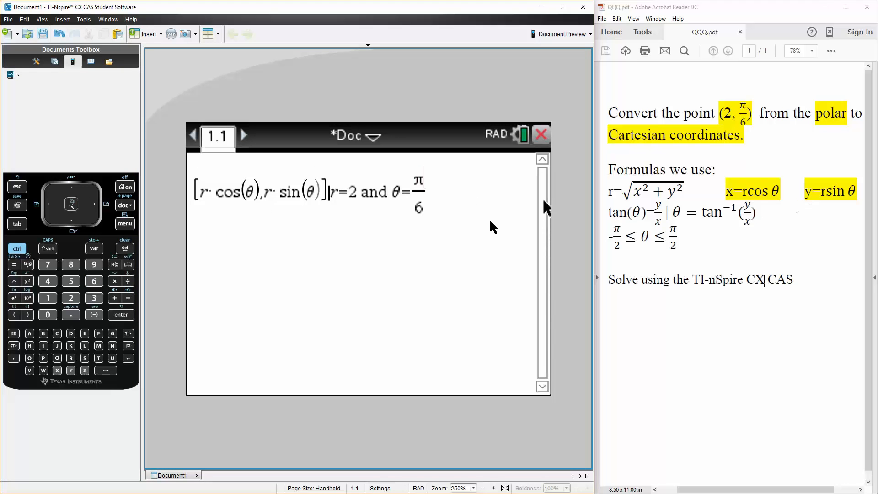
mouse_move(542, 176)
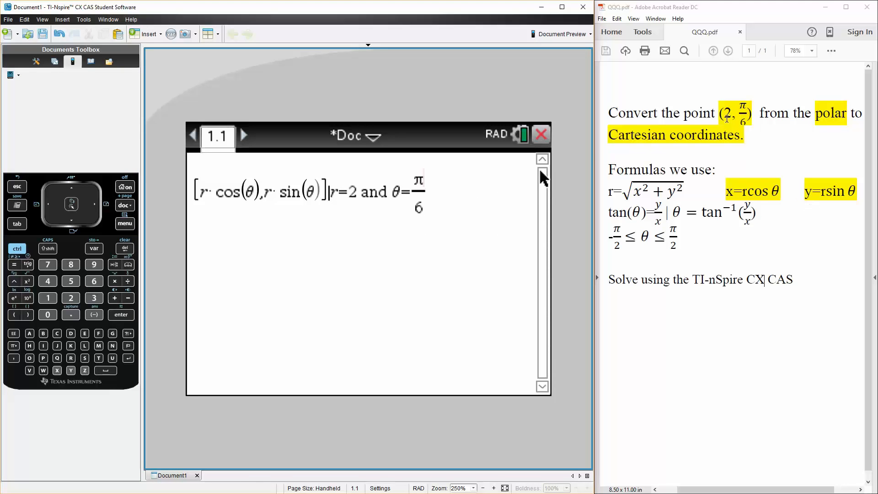
left_click(121, 314)
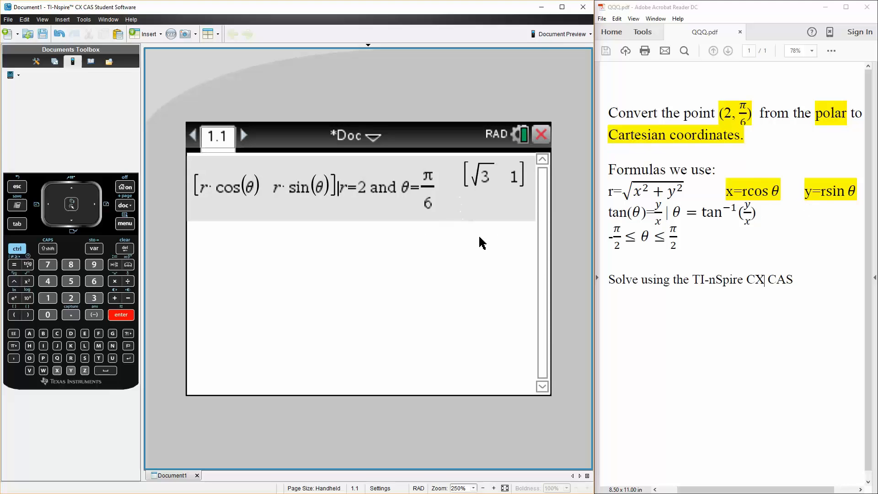
mouse_move(500, 194)
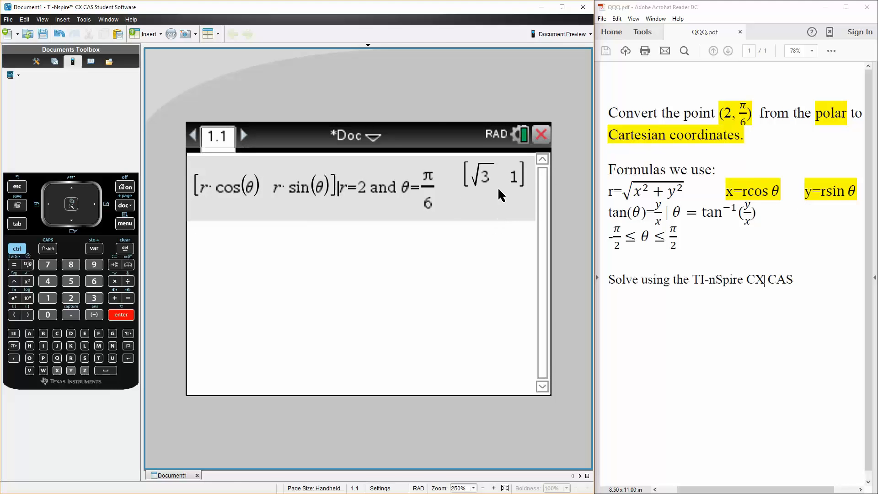
mouse_move(517, 218)
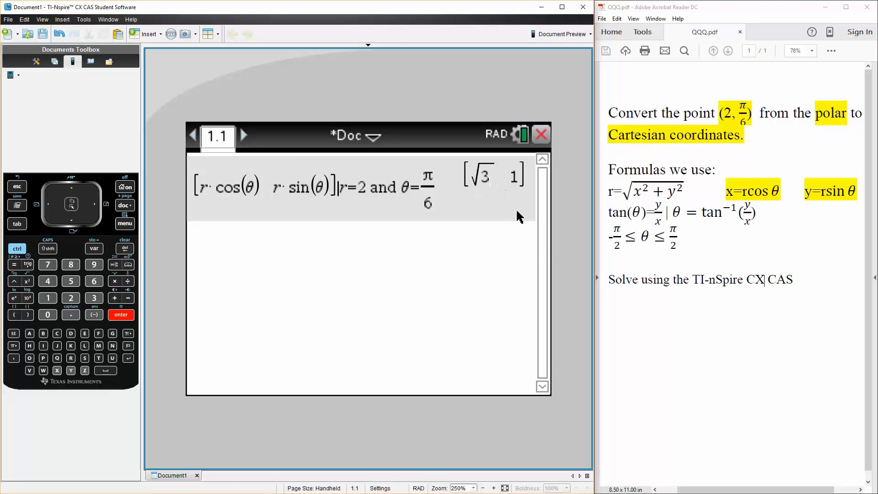